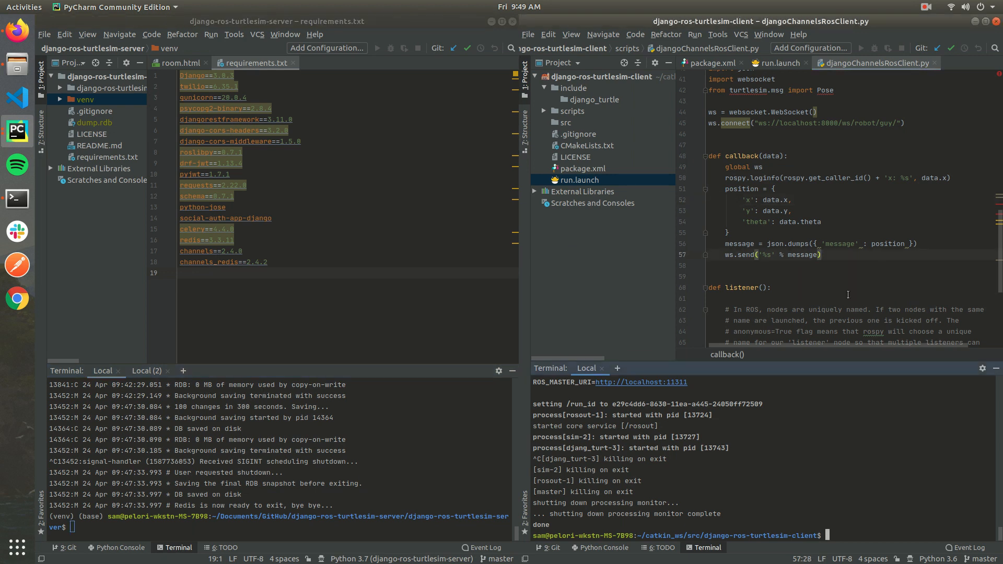
Show run.launch and source ~/catkin_ws/devel/setup.bash in the client terminal.
left_click(778, 63)
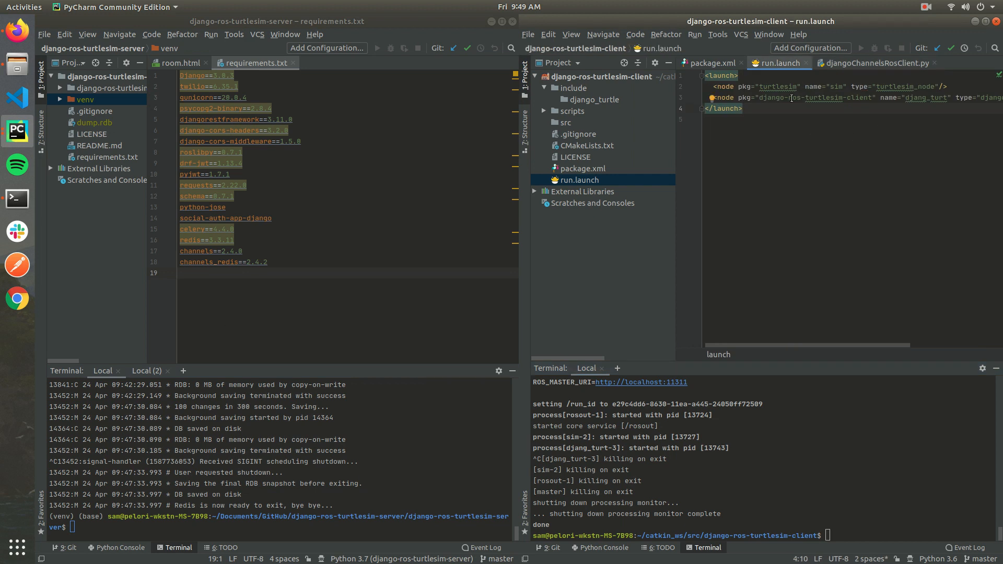
mouse_move(914, 444)
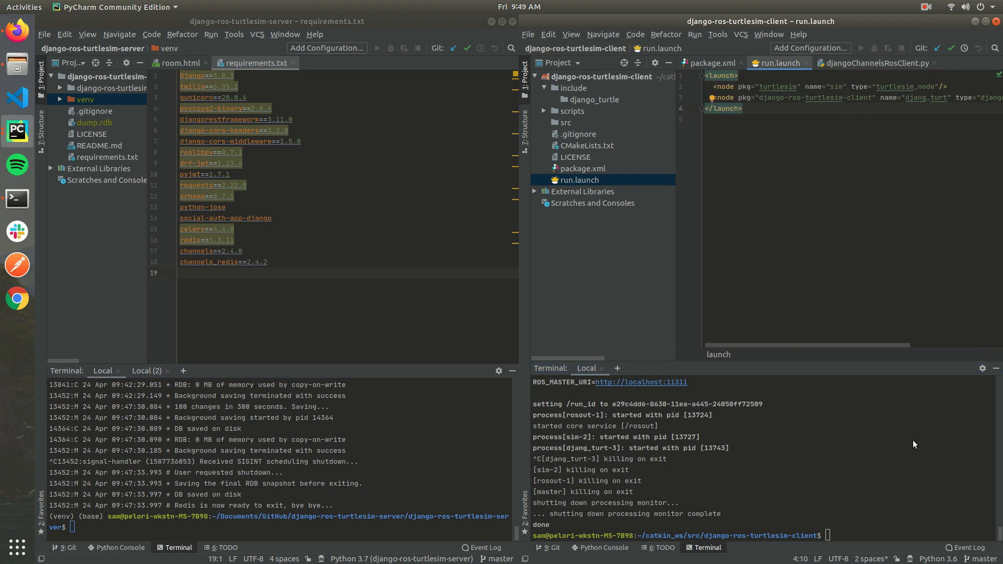
type("s")
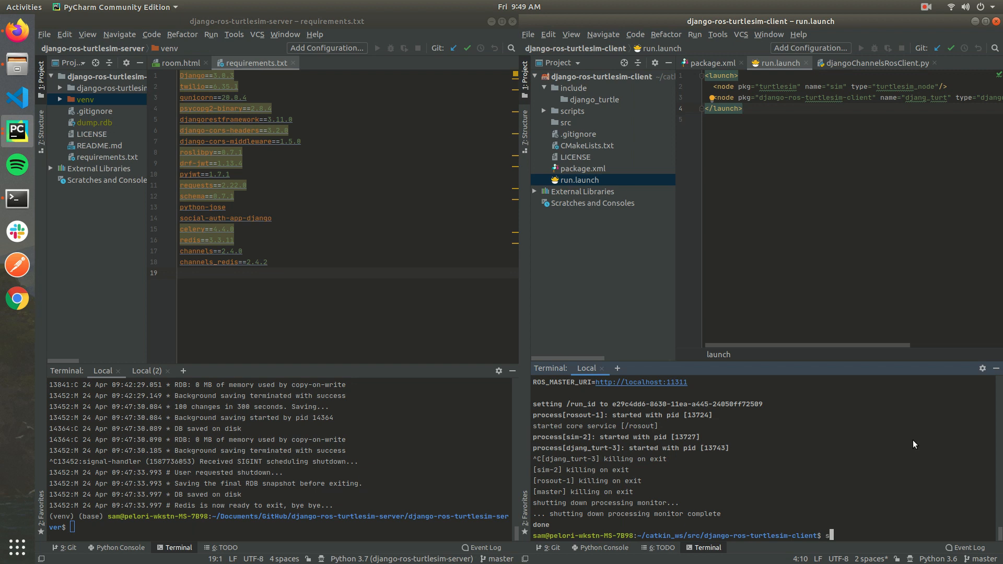
type("source ~/catkin_ws/devel/setup.bash")
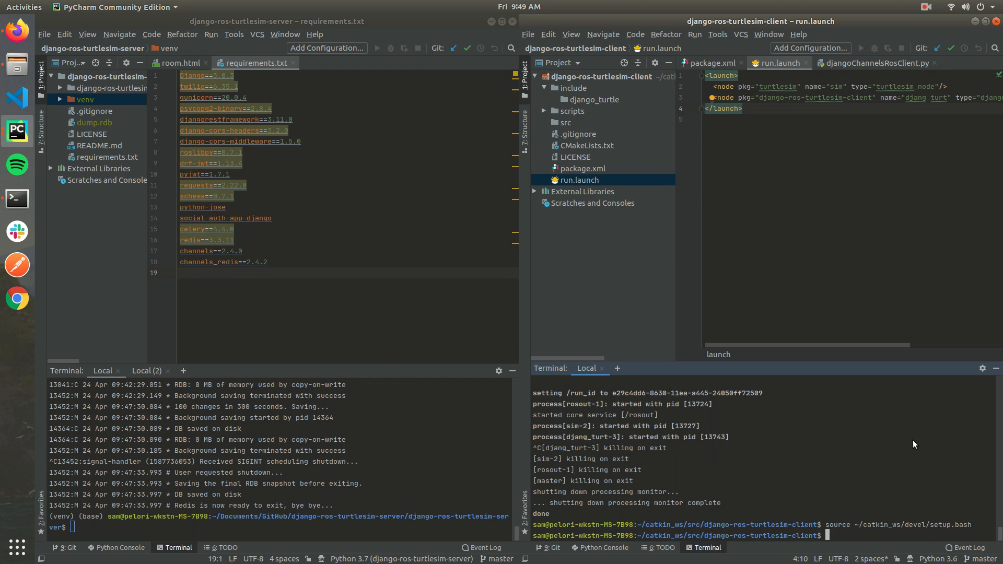
Type roslaunch django-ros-turtlesim-client run.launch at the client prompt without running it.
type("roslaunch djan")
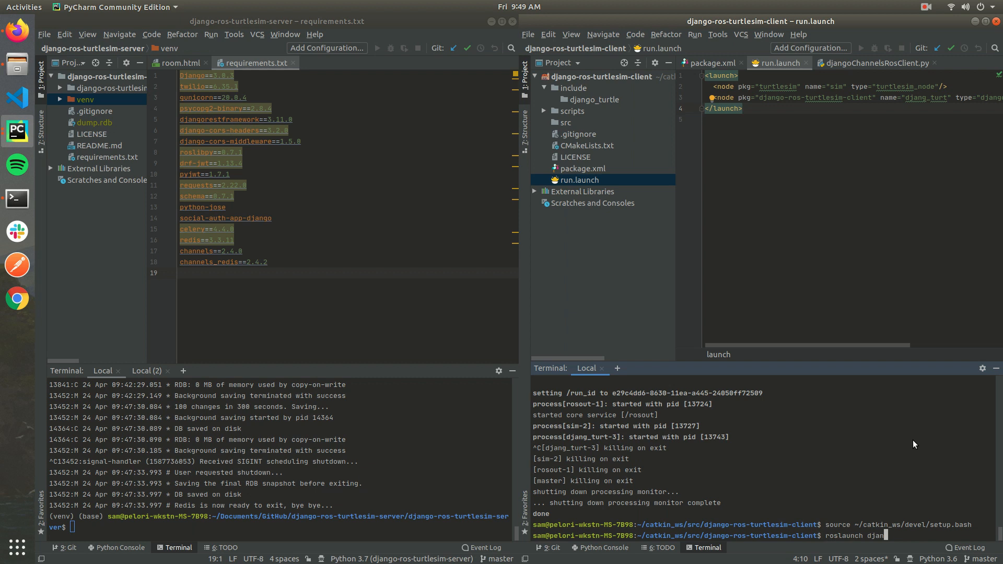
type("go")
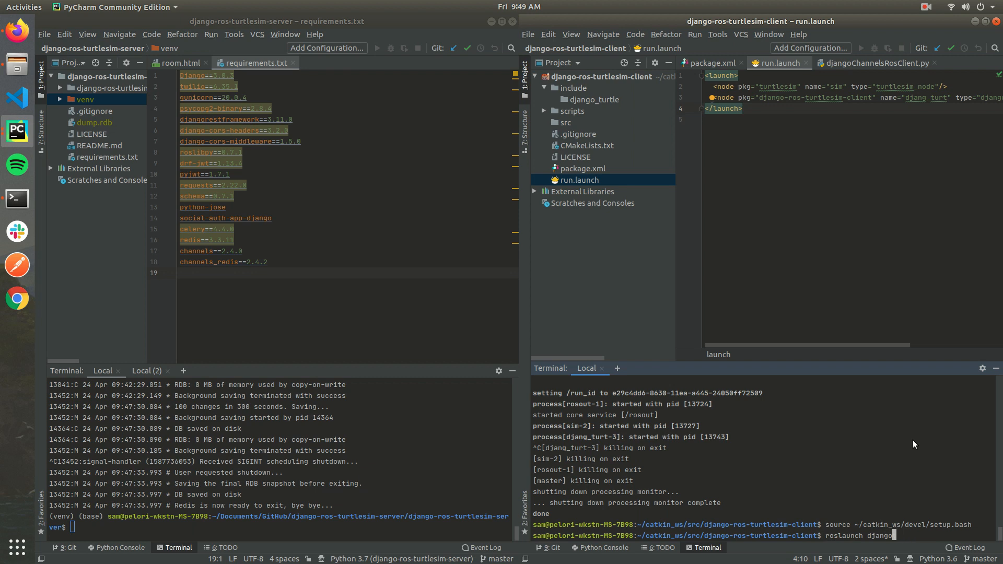
type("-")
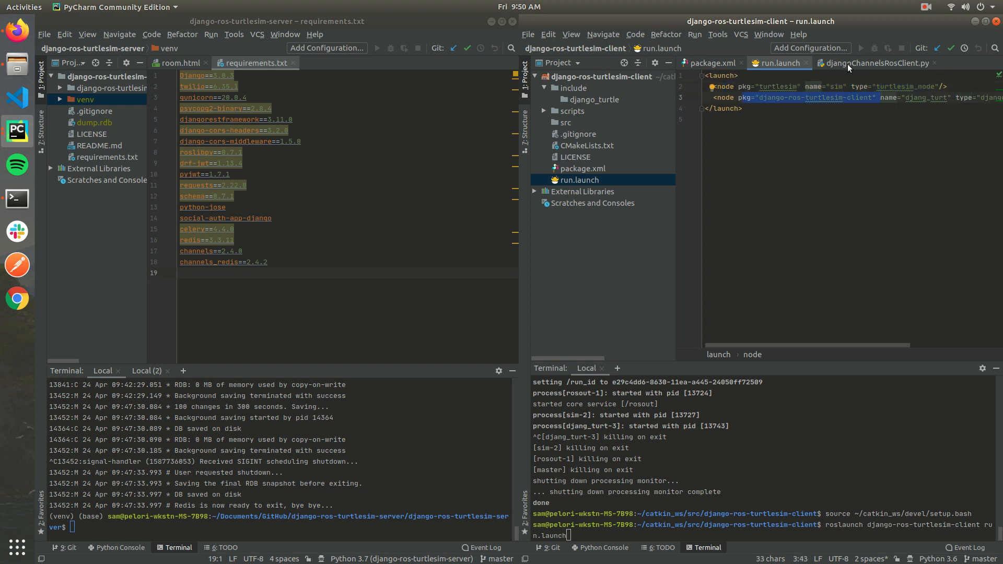
View the listener code in djangoChannelsRosClient.py while the client launch runs and fails.
left_click(871, 63)
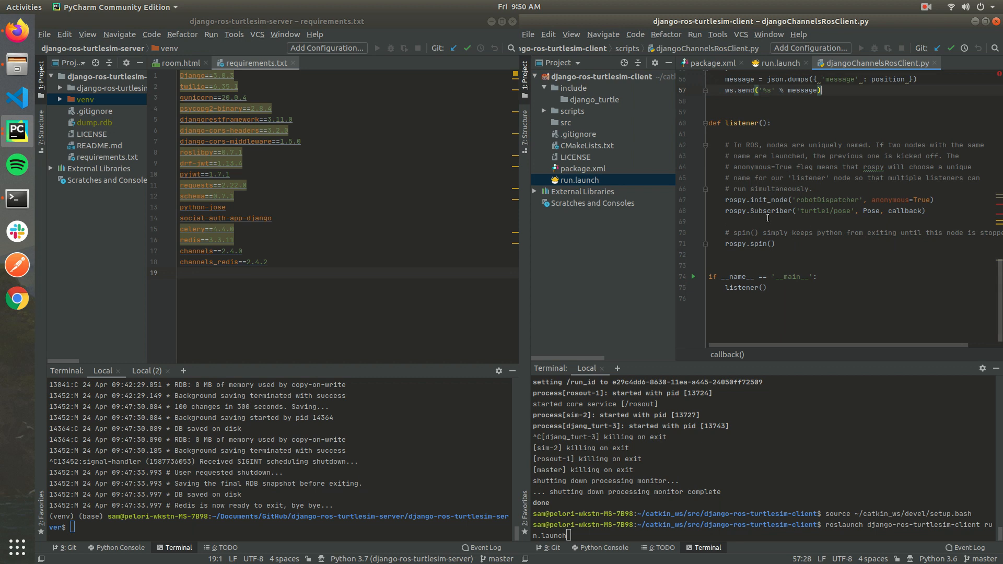
double_click(825, 211)
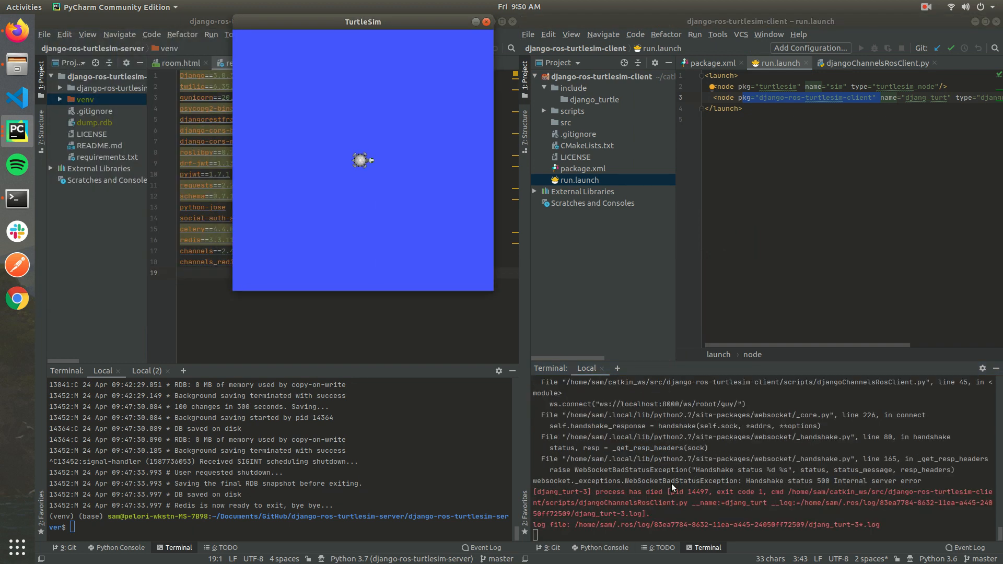
mouse_move(682, 458)
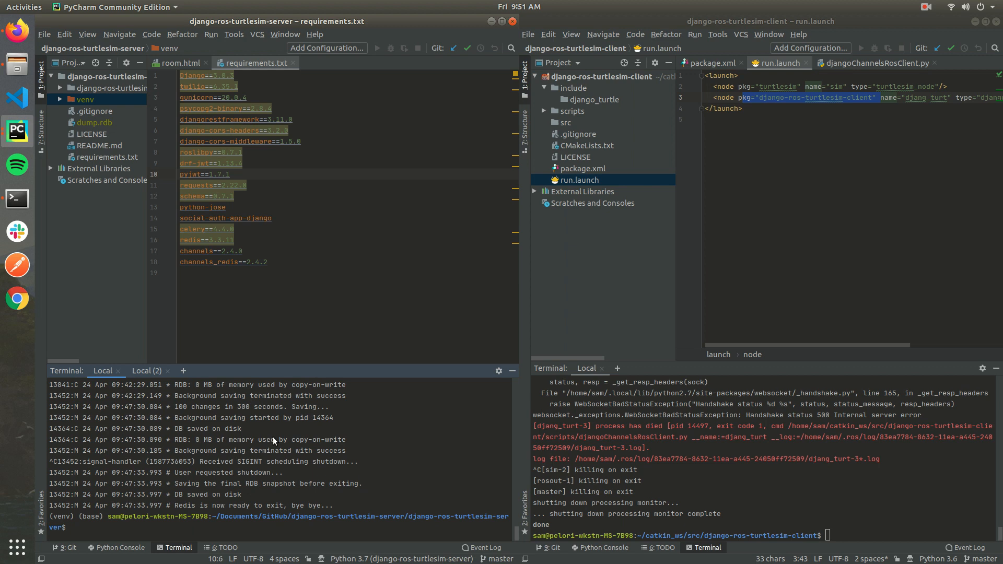
Run redis-server in the first terminal and python manage.py runserver in the second.
type("redis")
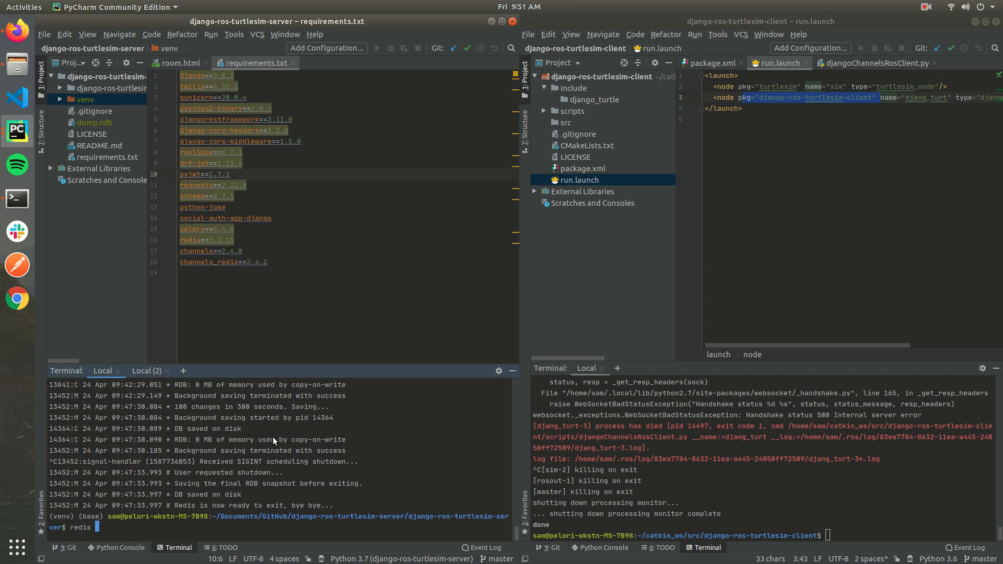
type("-server")
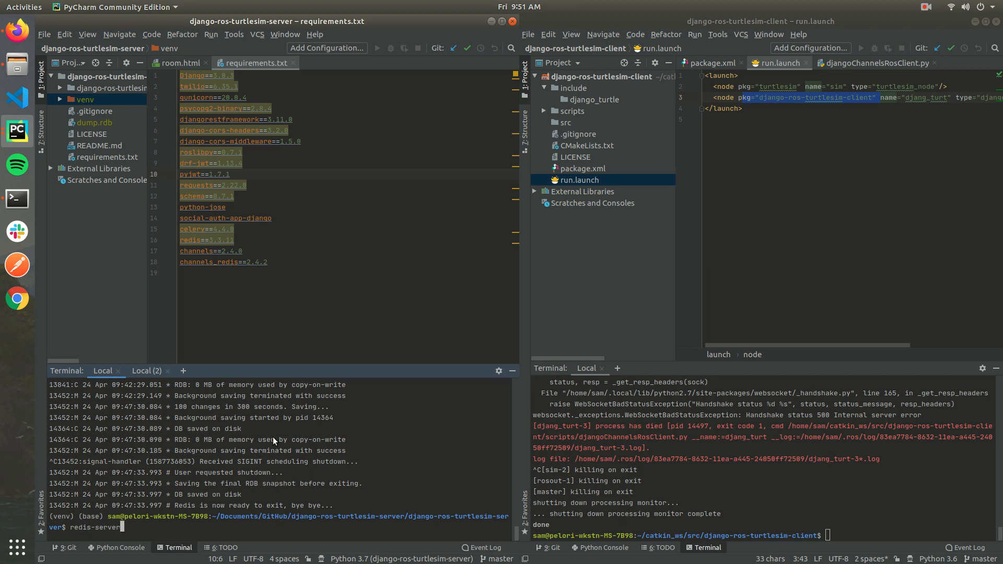
left_click(147, 371)
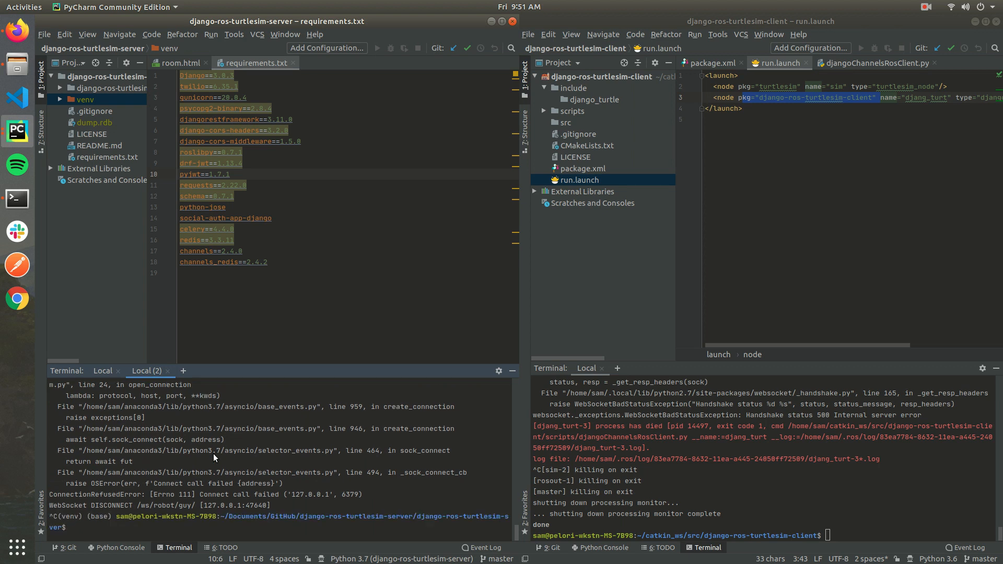
type("python manage.py runserver")
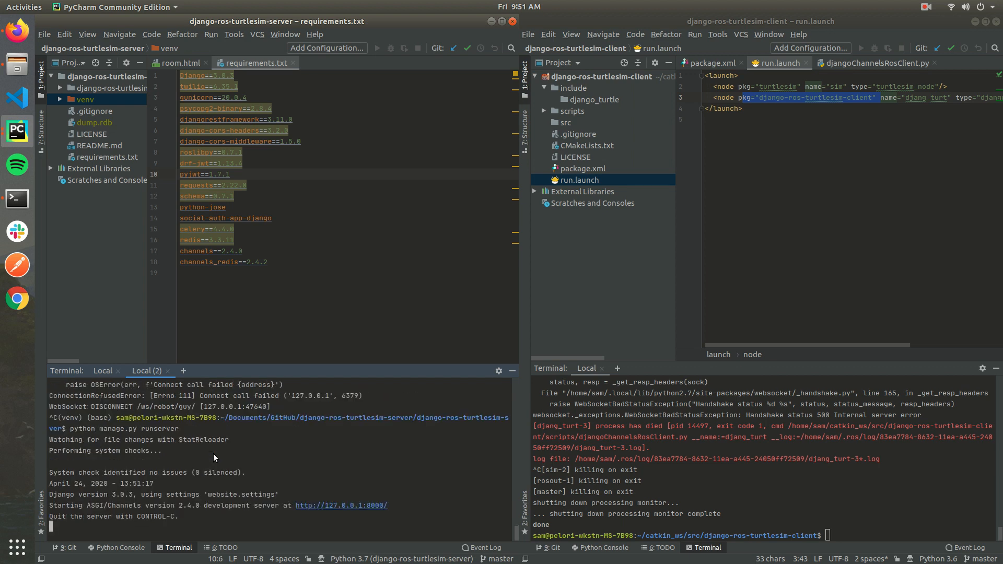
mouse_move(88, 510)
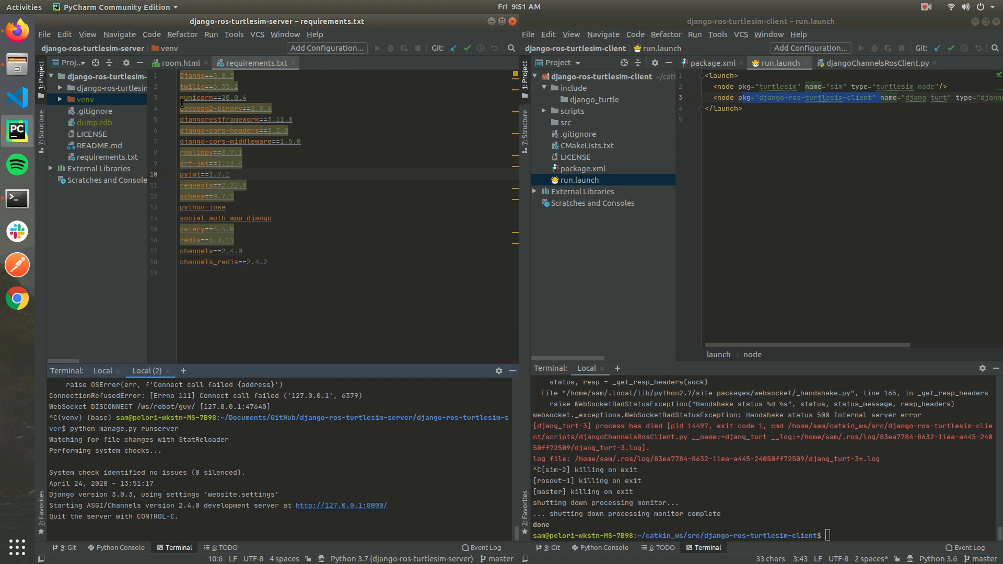
Expand the server project tree toward the turtle templates' room.html.
left_click(60, 87)
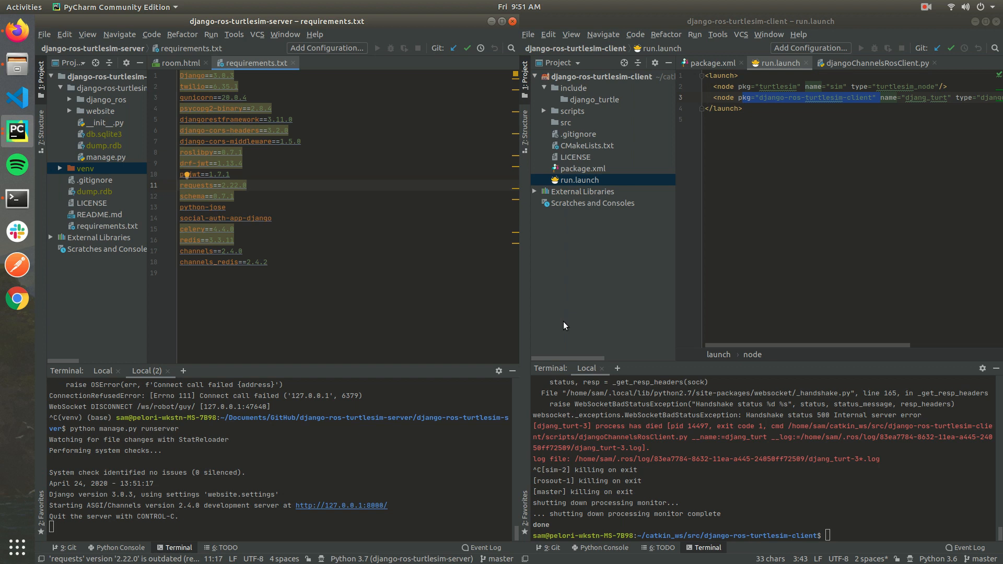
mouse_move(896, 284)
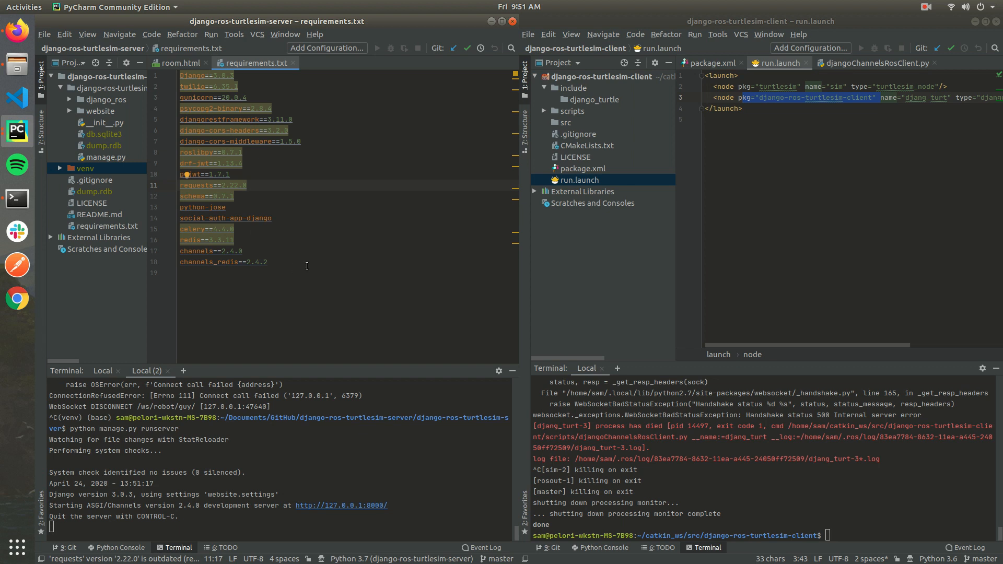
mouse_move(83, 124)
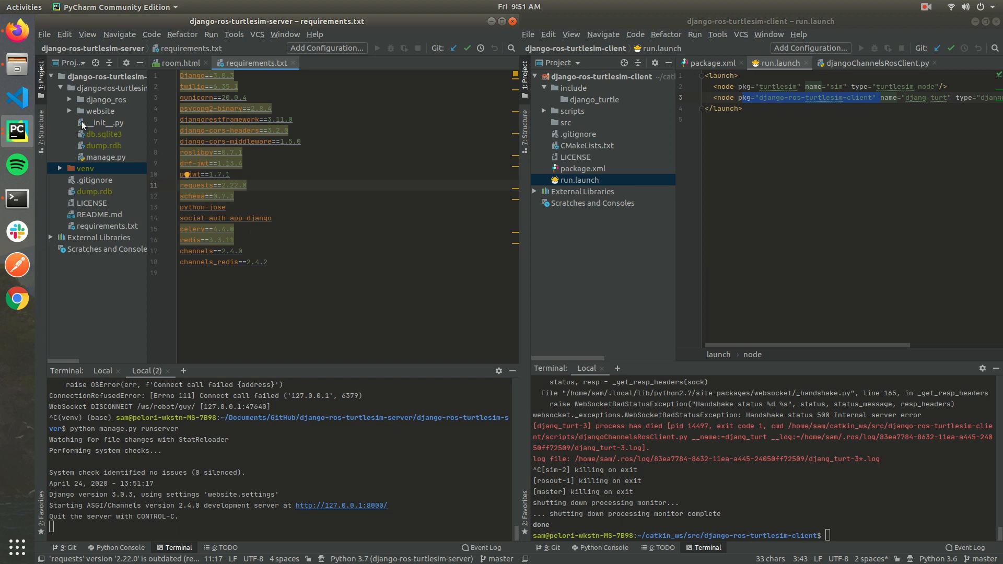
mouse_move(75, 117)
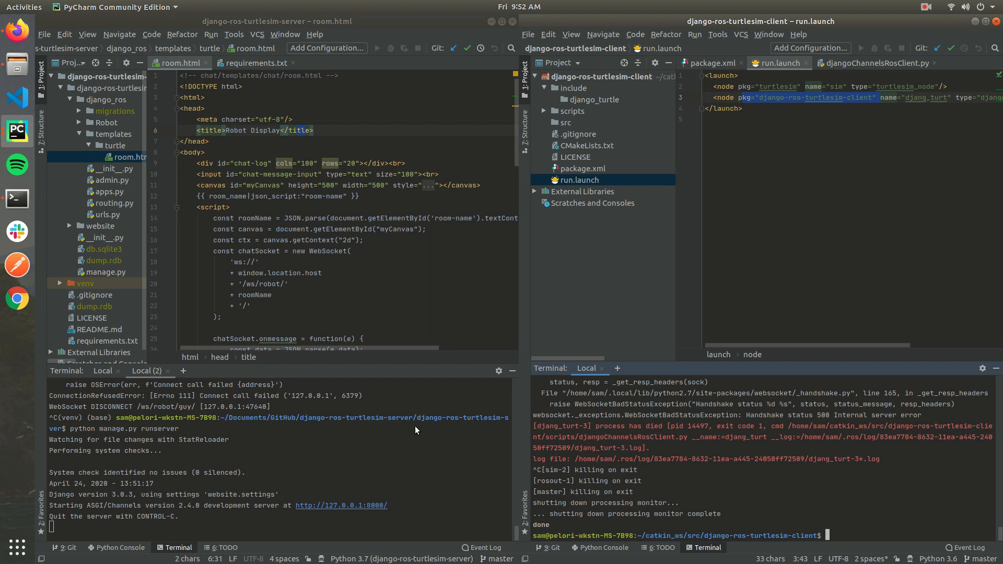
mouse_move(767, 455)
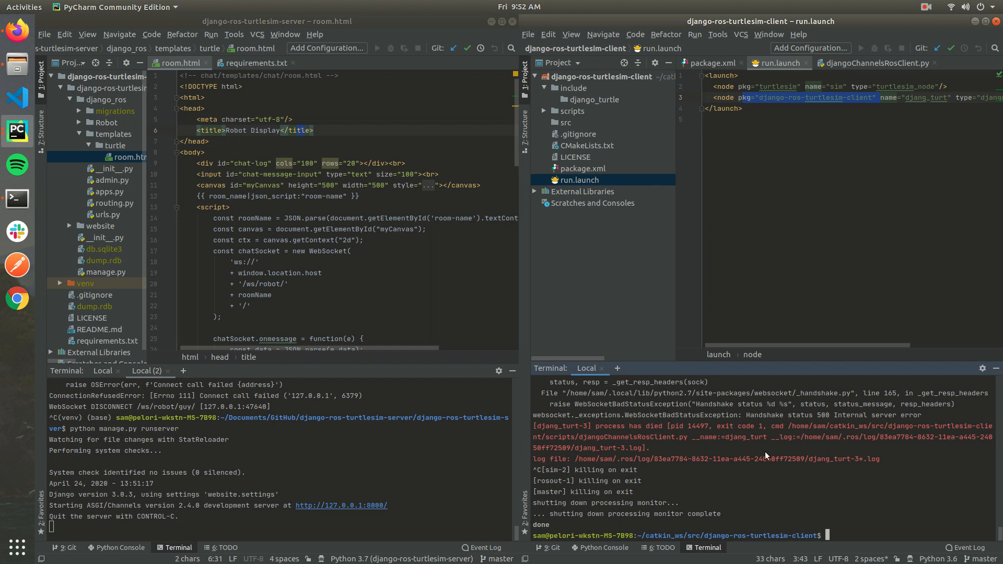
Relaunch run.launch, then view djangoChannelsRosClient.py highlighting room name guy in the websocket URL.
type("roslaunch django-ros-turtlesim-client run.launch")
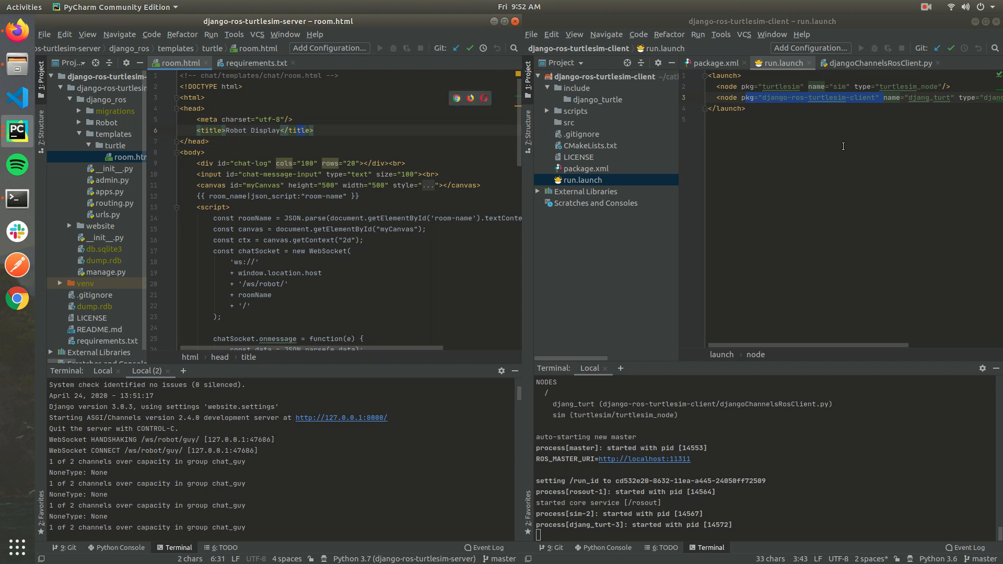
left_click(880, 63)
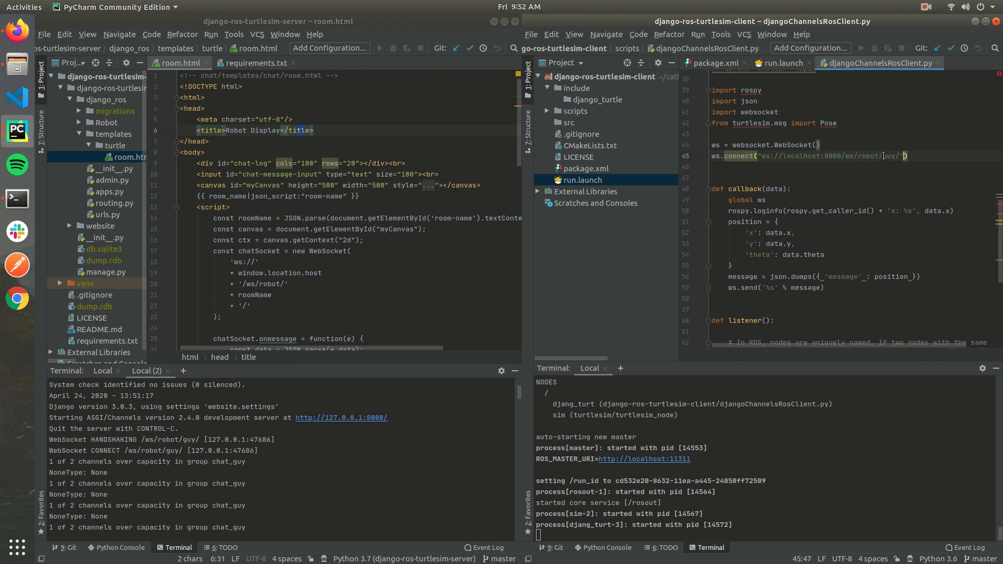
double_click(888, 156)
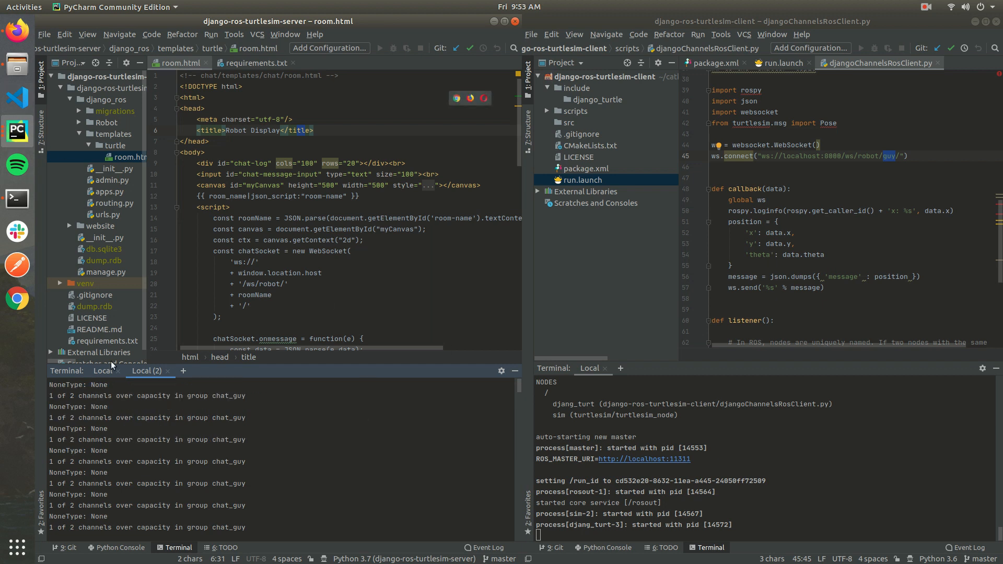
Bring the Firefox Robot Display page at localhost:8000/ros/robot/room/guy/ forward beside TurtleSim.
left_click(103, 371)
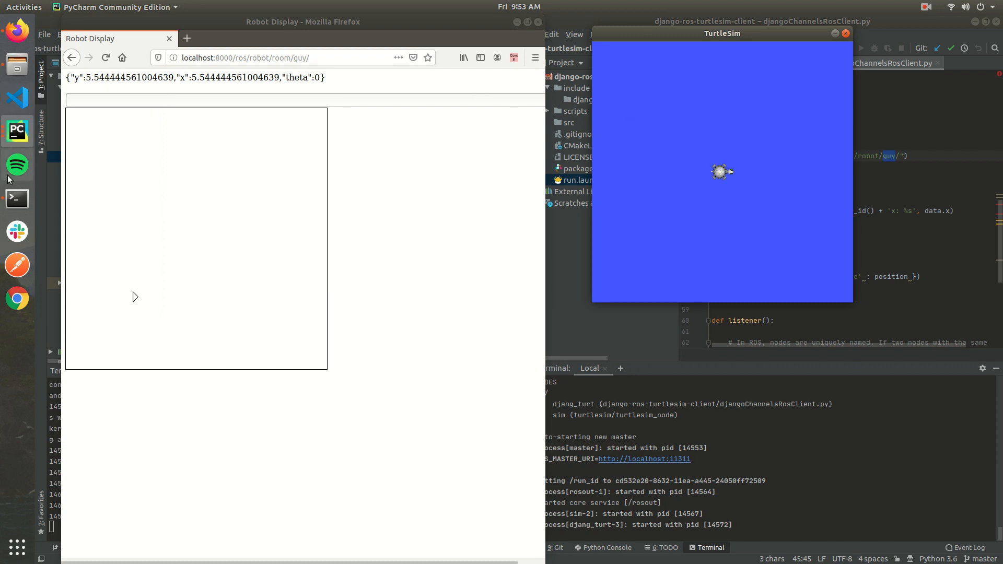
Raise the terminal holding the rosrun turtle_teleop_key command over Firefox.
left_click(17, 198)
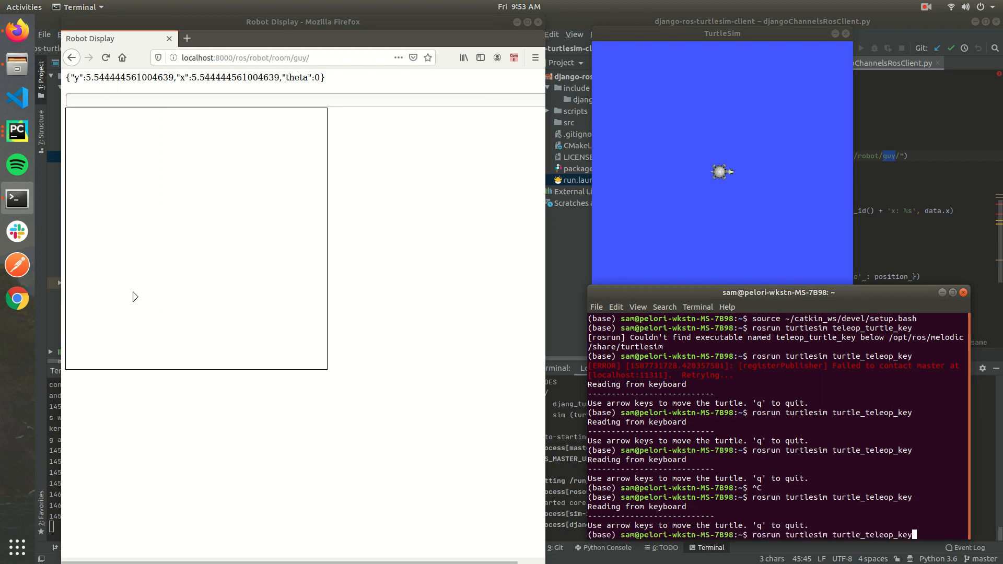
Start turtle_teleop_key and drive the turtle with arrow keys, its pose updating live.
key("Return")
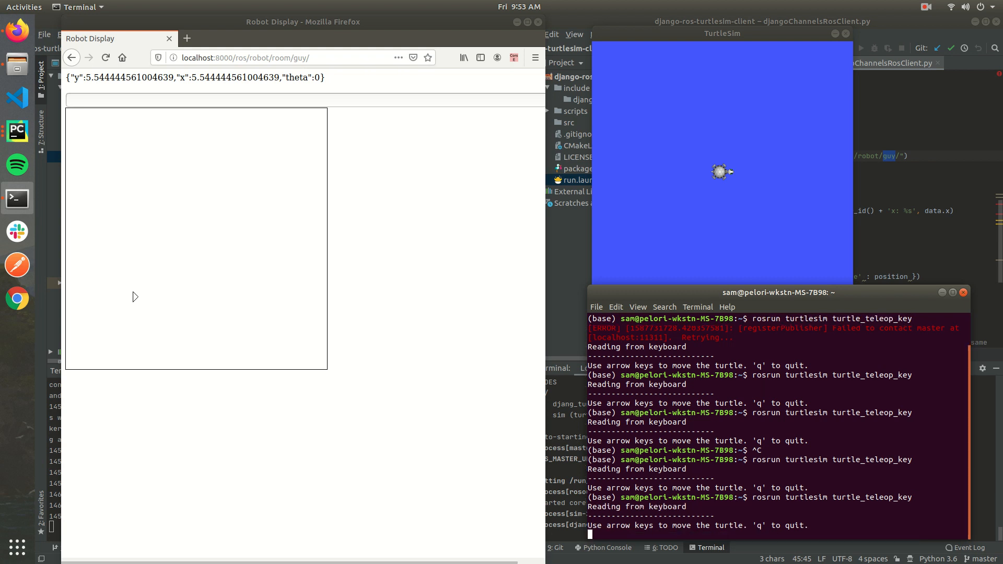
key("Right")
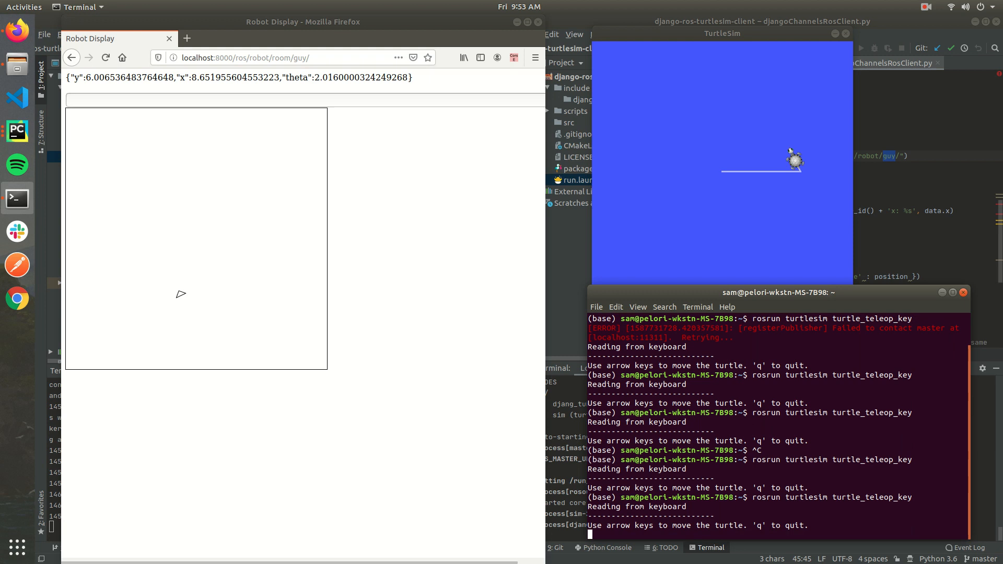
key("Up")
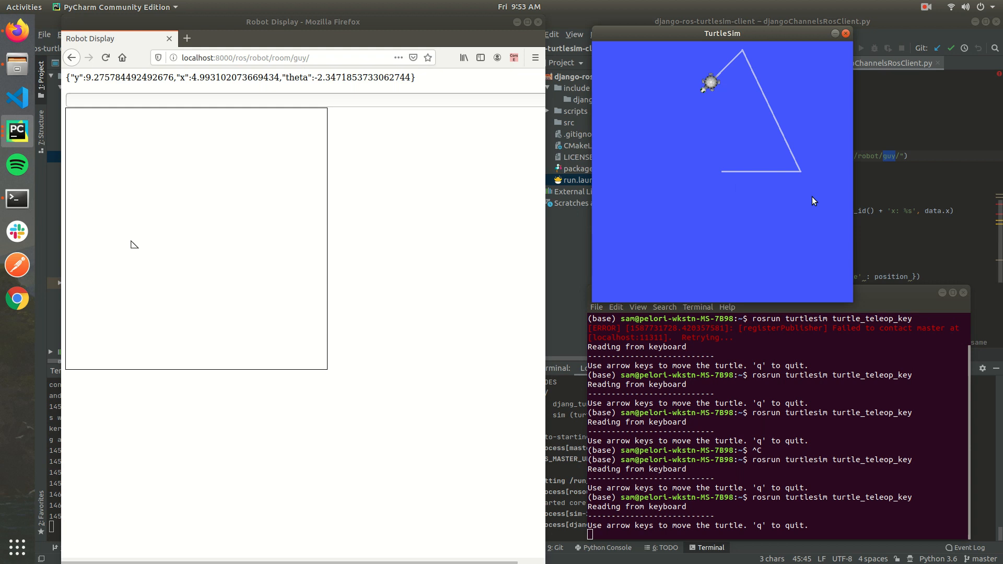
mouse_move(449, 63)
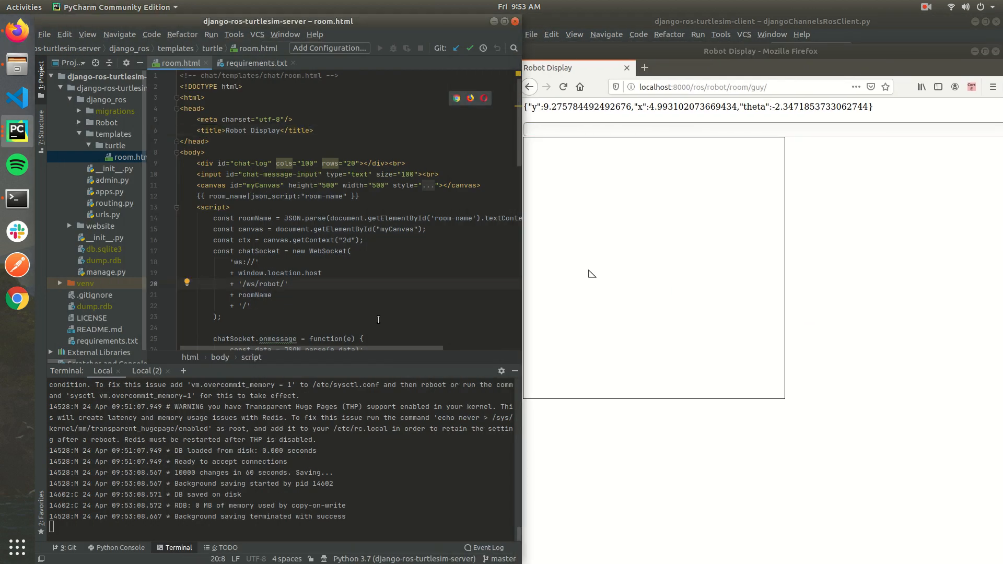
mouse_move(457, 299)
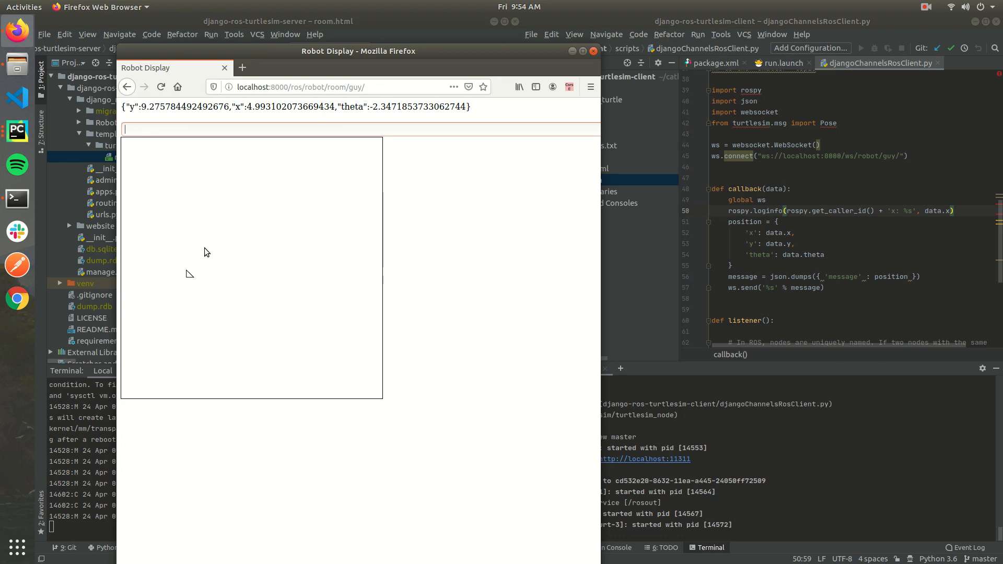
mouse_move(474, 314)
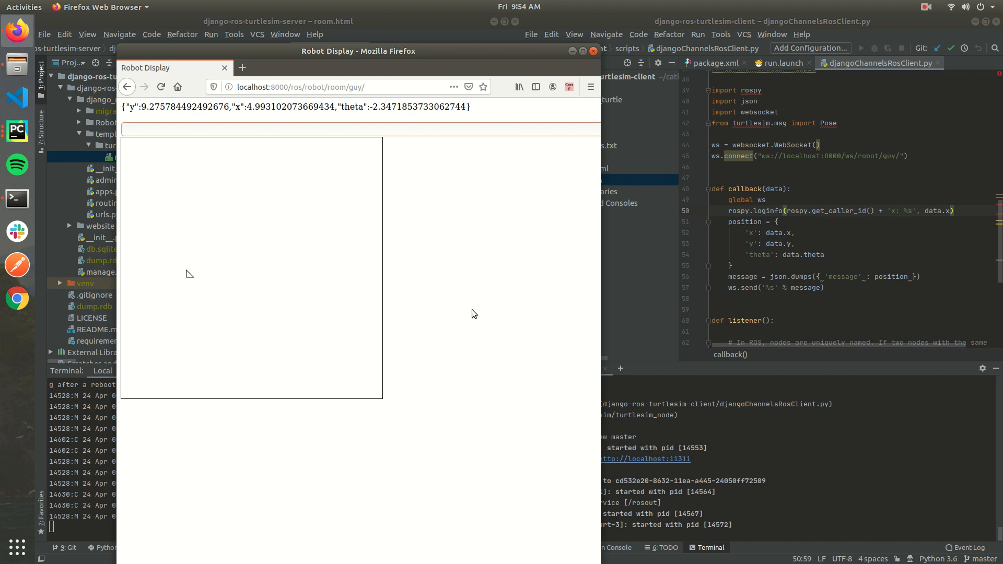
mouse_move(462, 303)
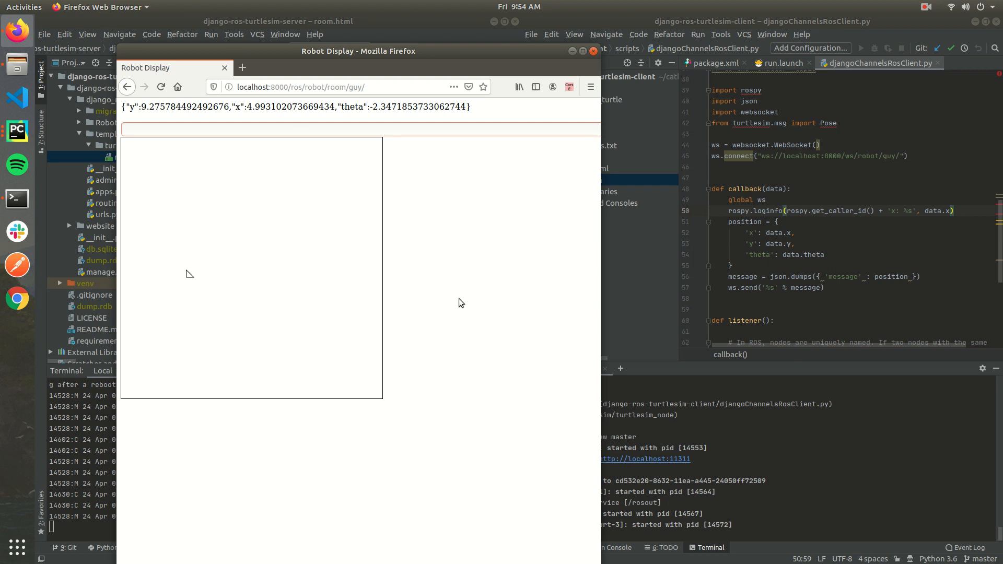
mouse_move(412, 328)
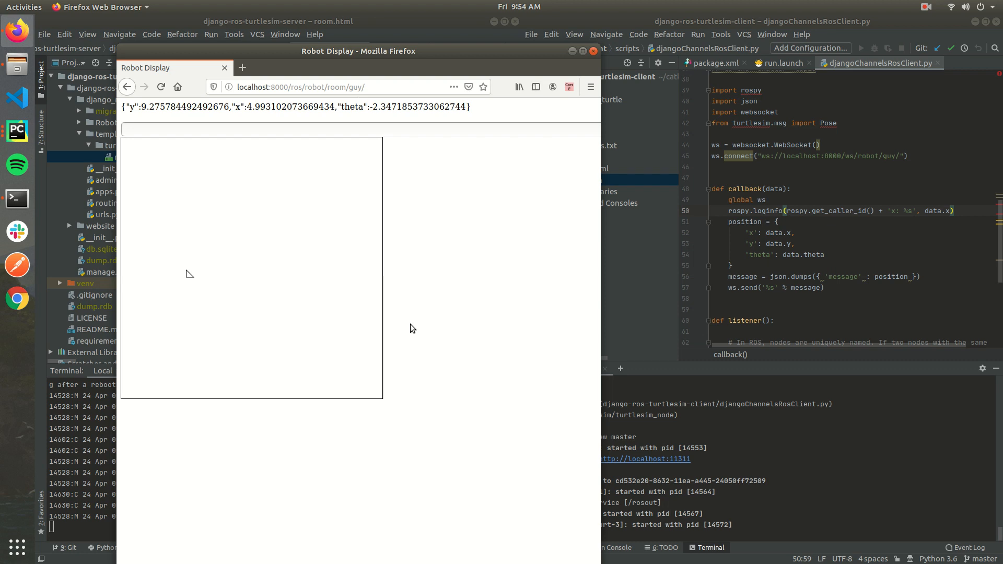
mouse_move(418, 204)
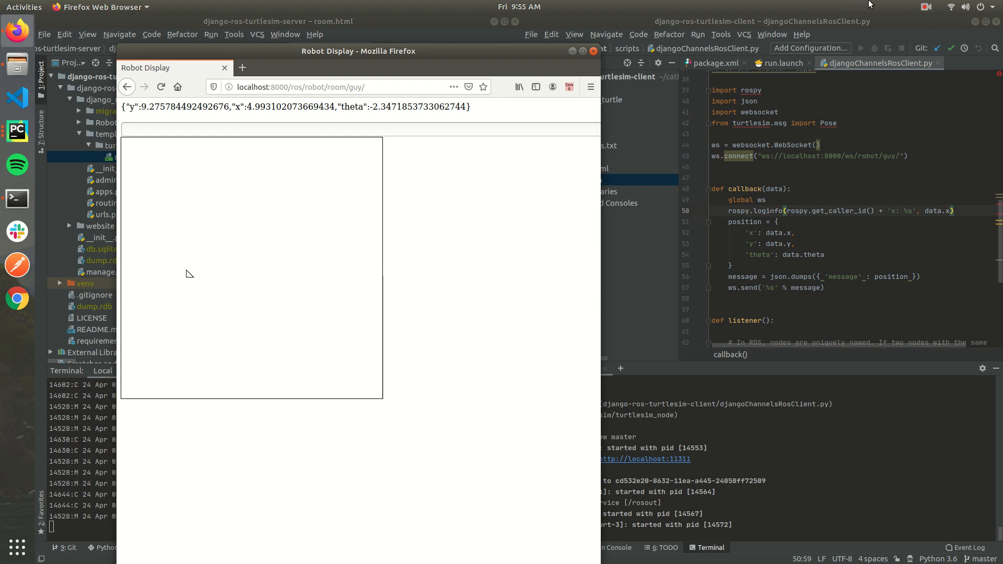
left_click(927, 8)
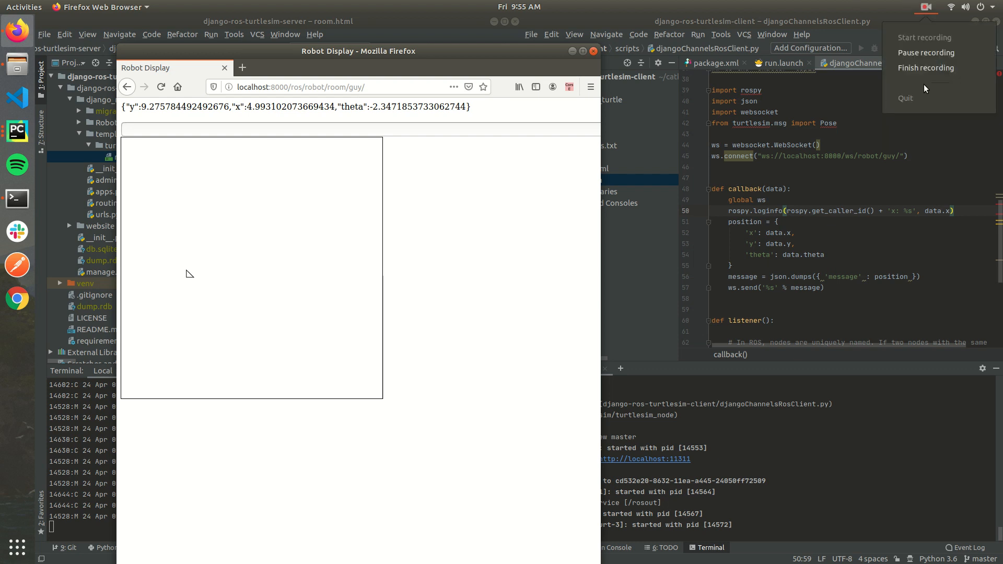